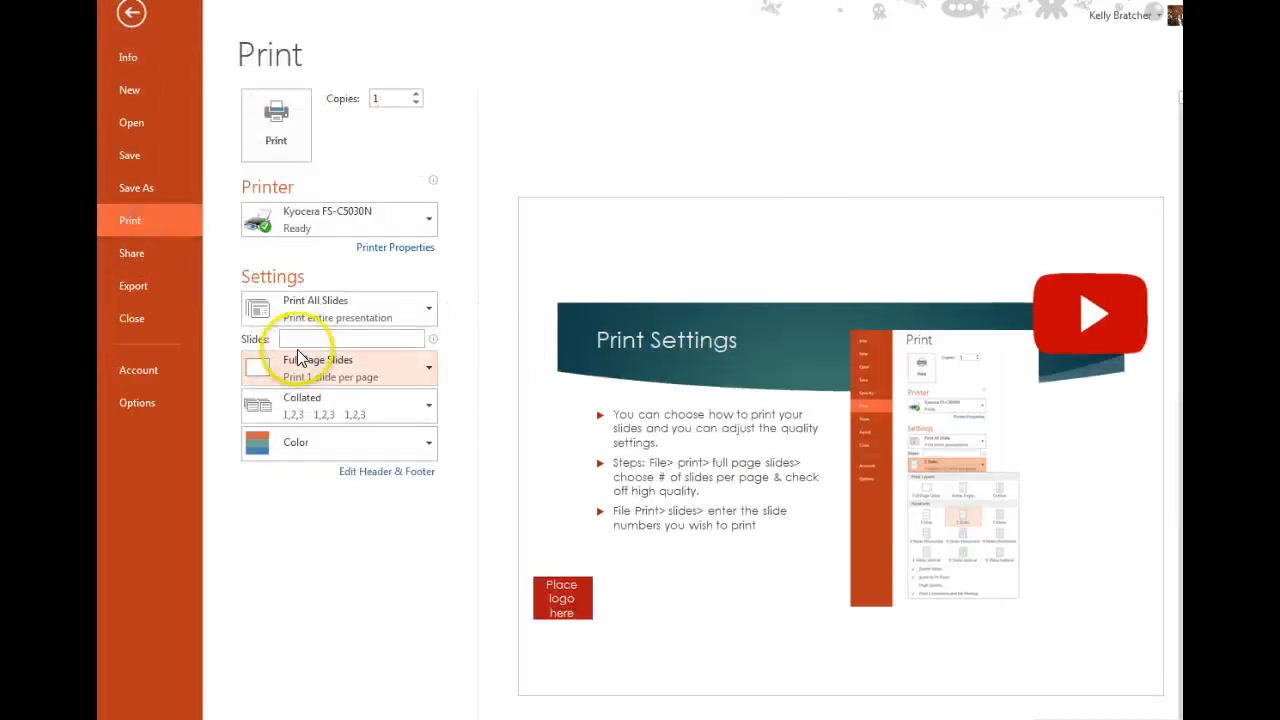
Step: Enter 3-7 in the Slides box so only slides 3 through 7 print
left_click(350, 338)
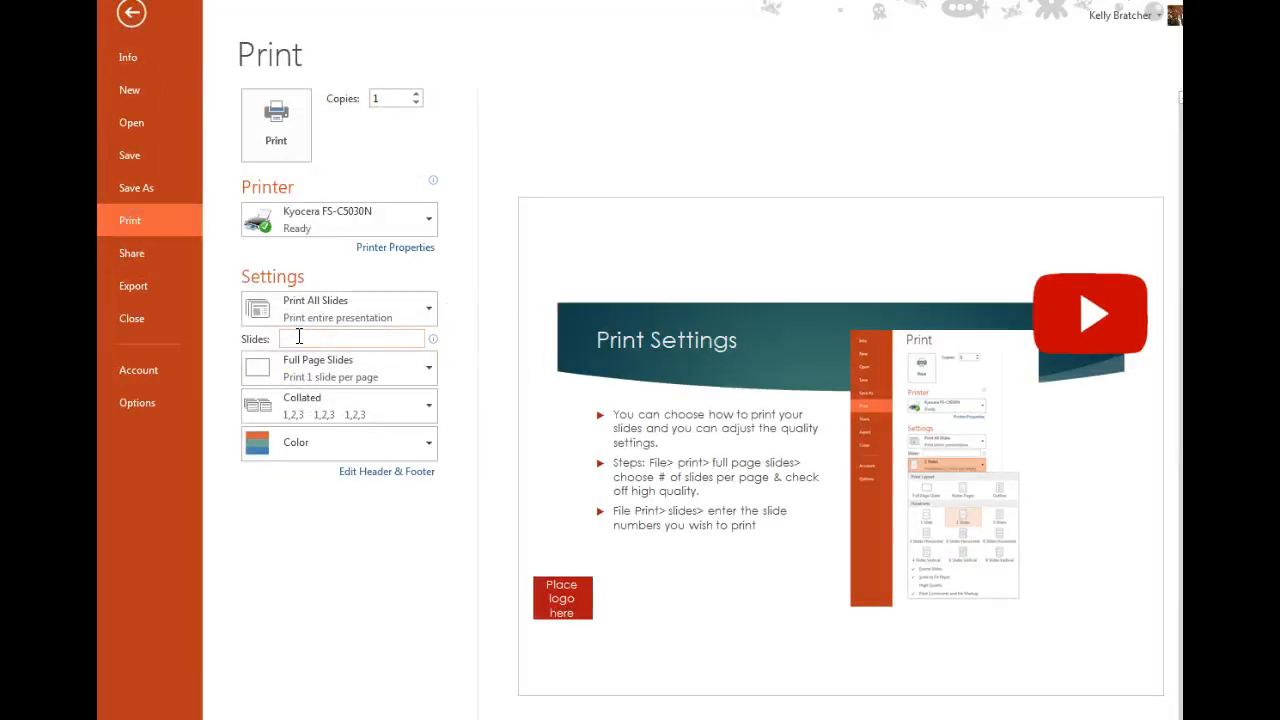
type("1,5")
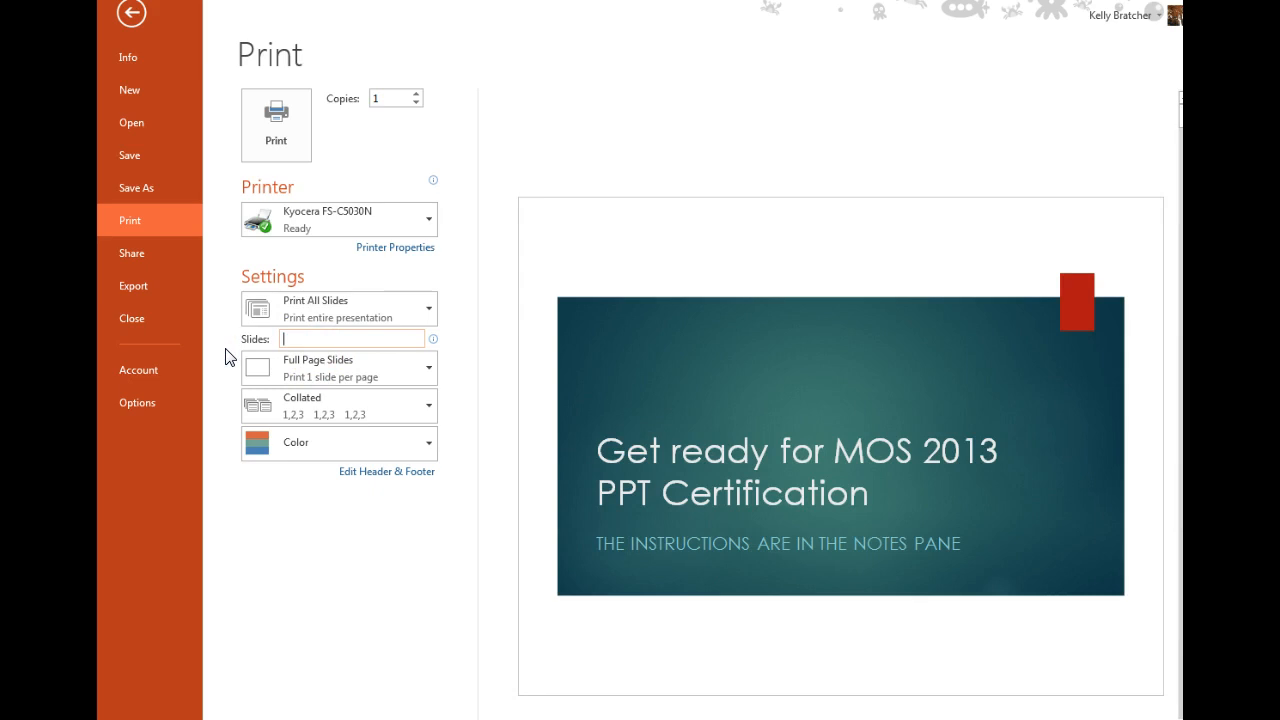
type("3-7")
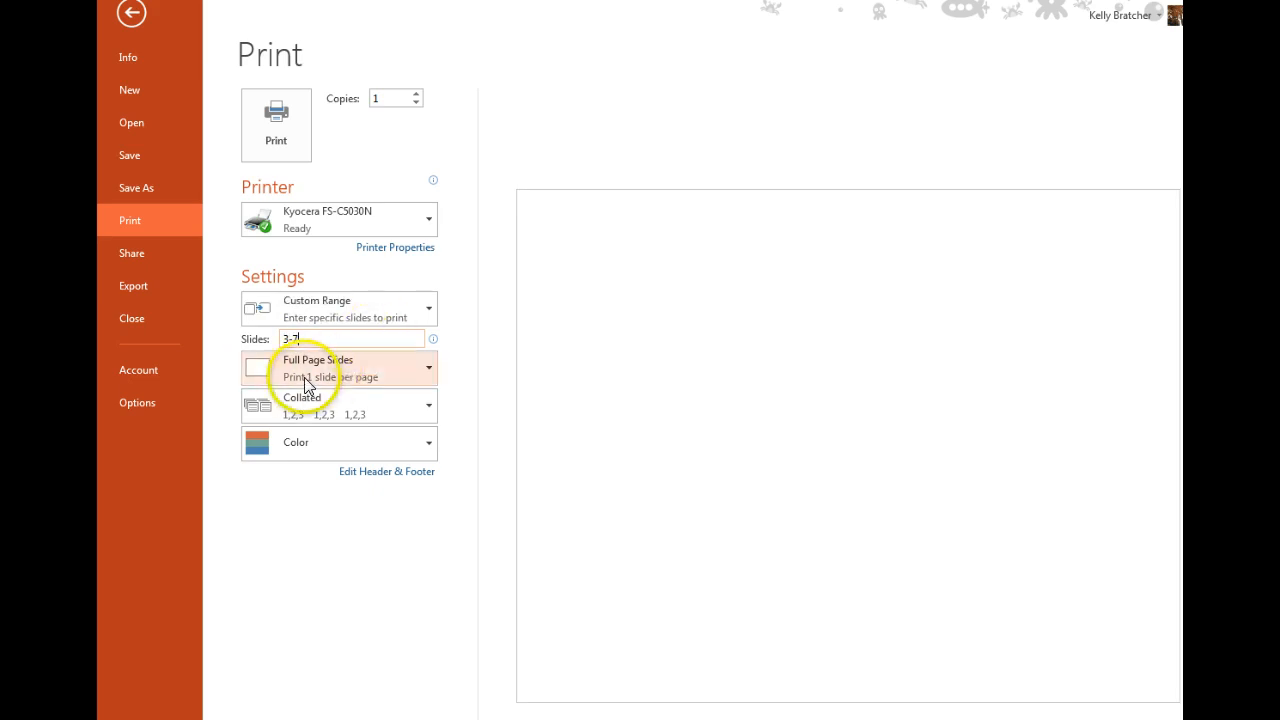
Step: Switch the print layout from Full Page Slides to 2 Slides handouts
left_click(338, 367)
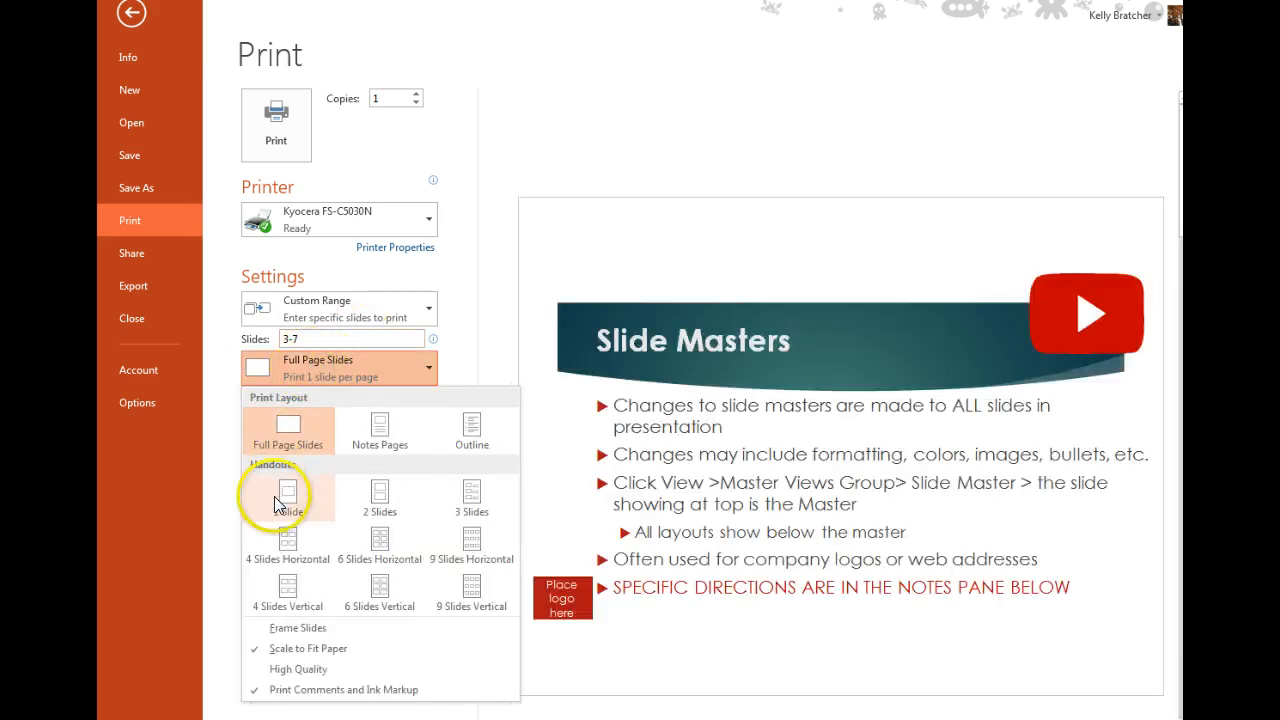
left_click(287, 498)
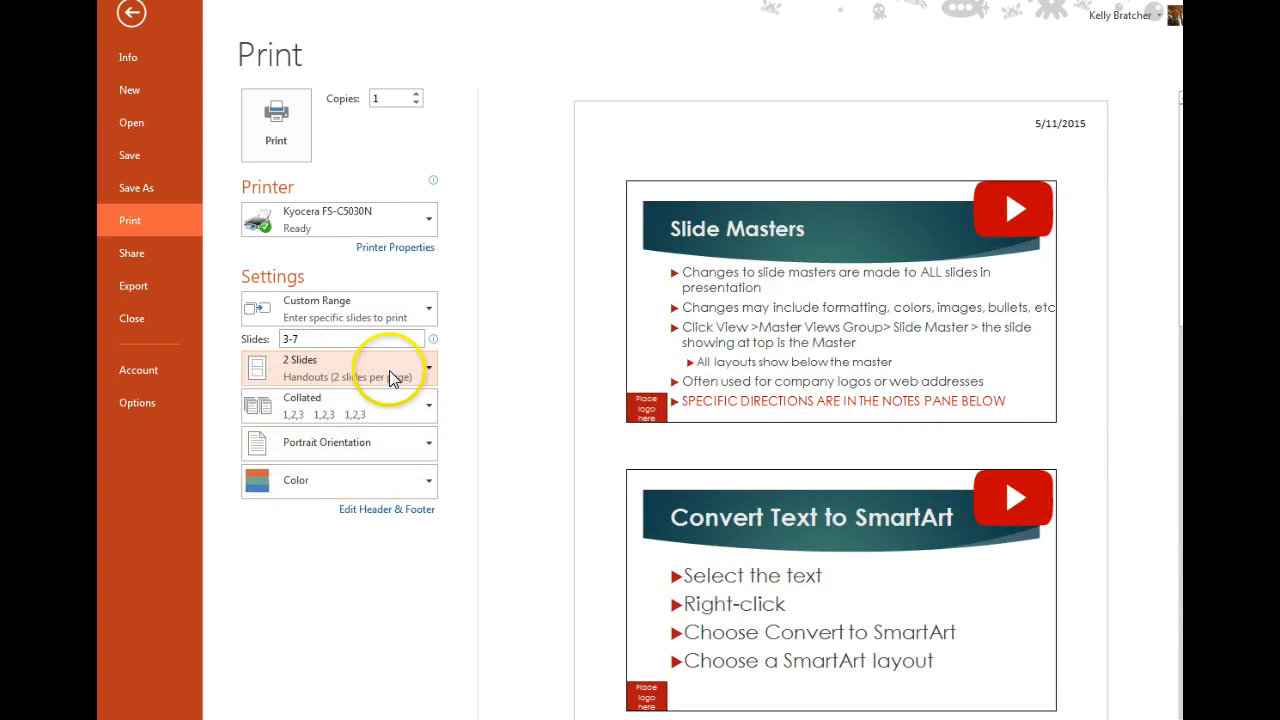
left_click(338, 368)
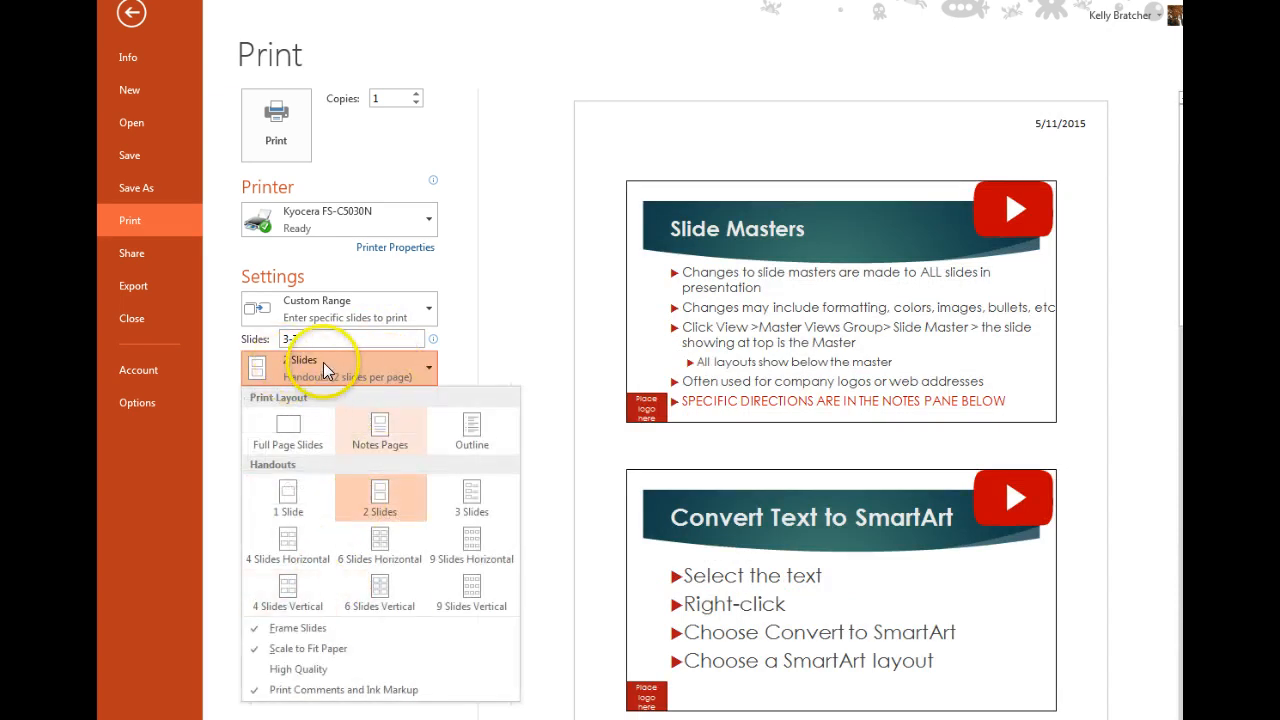